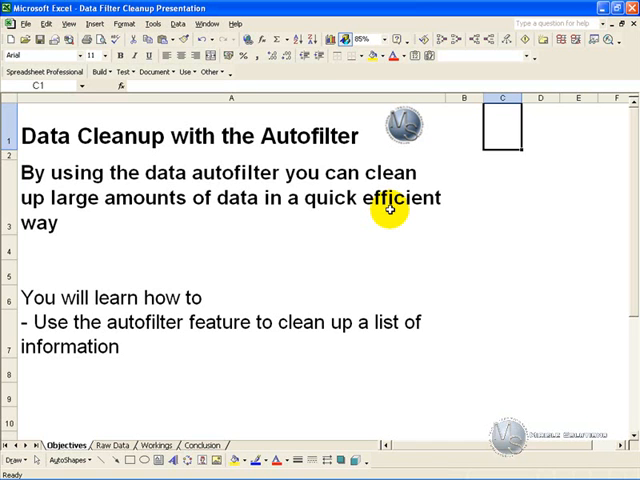
pyautogui.moveTo(372, 247)
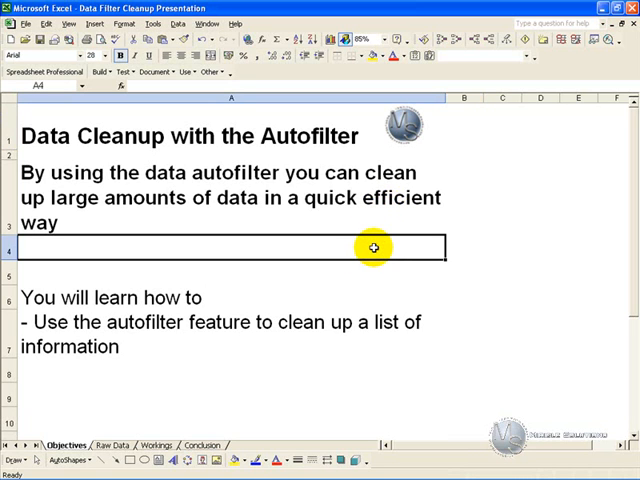
pyautogui.moveTo(318, 331)
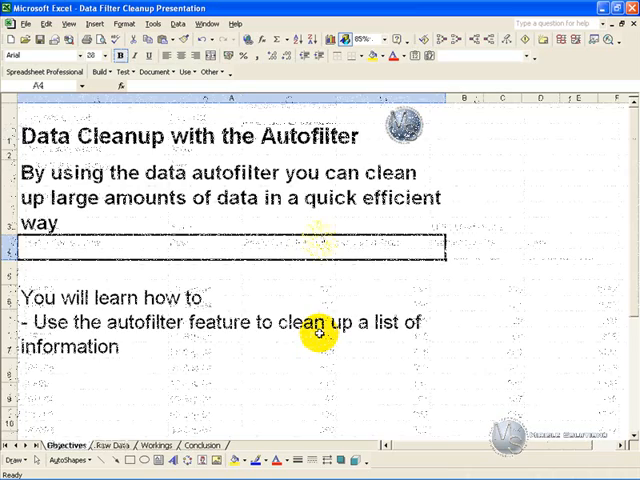
# Review the Raw Data report down to the 121332 Grand Total, checking the Product B subtotal.
pyautogui.click(107, 442)
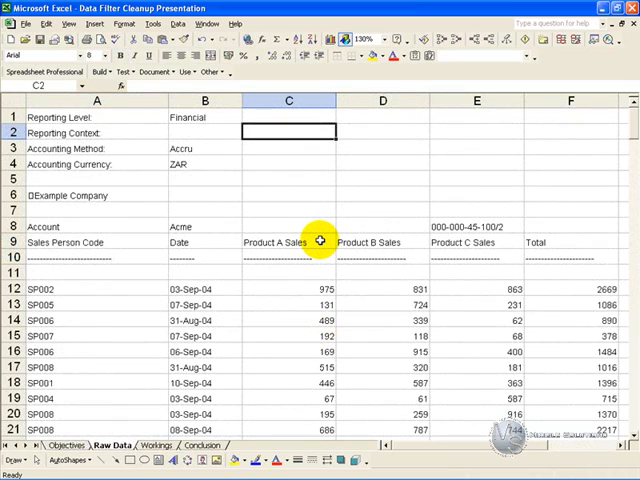
pyautogui.moveTo(266, 335)
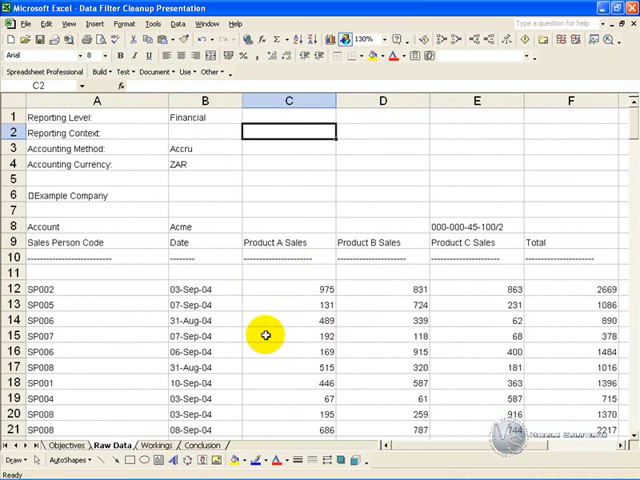
pyautogui.moveTo(160, 304)
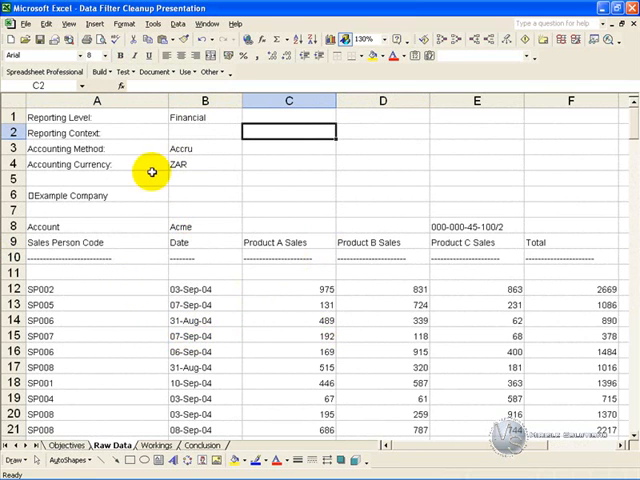
pyautogui.scroll(-3)
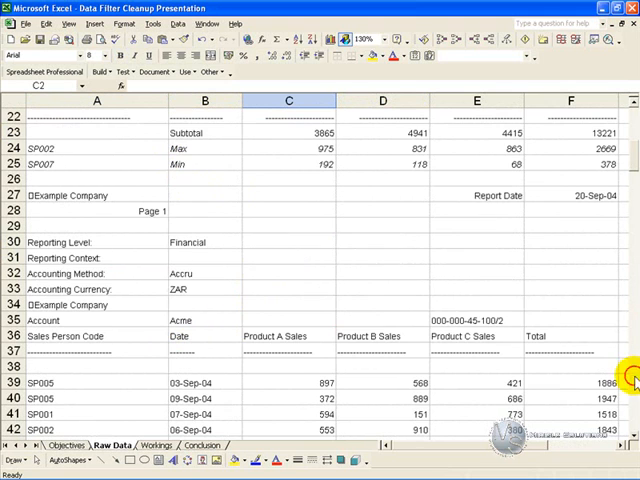
pyautogui.moveTo(238, 273)
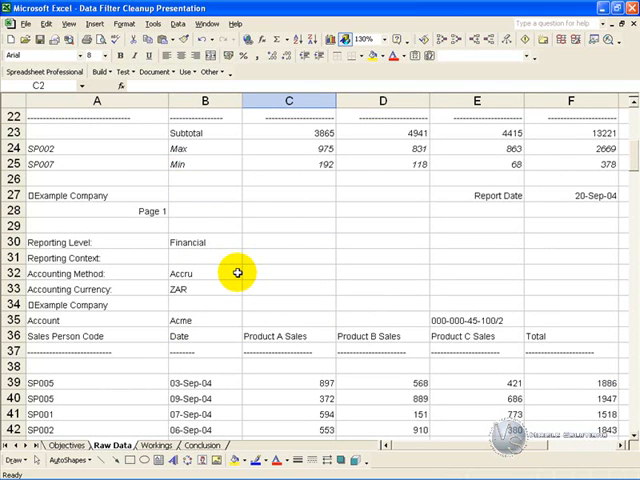
pyautogui.click(383, 132)
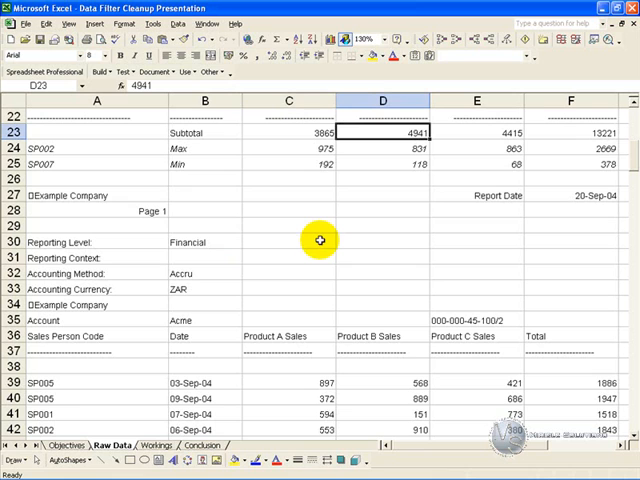
pyautogui.scroll(-3)
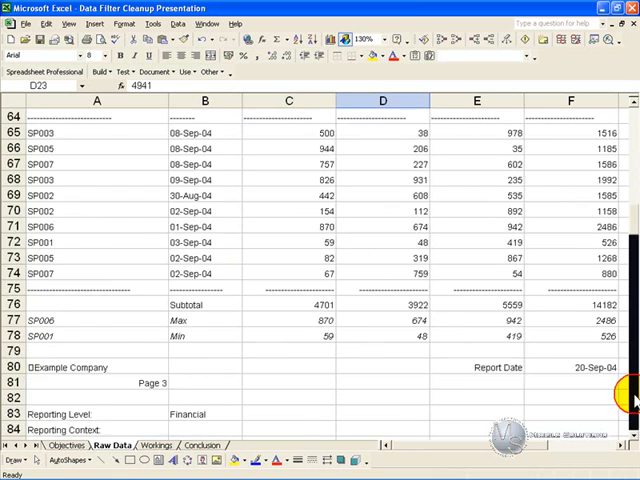
pyautogui.scroll(-3)
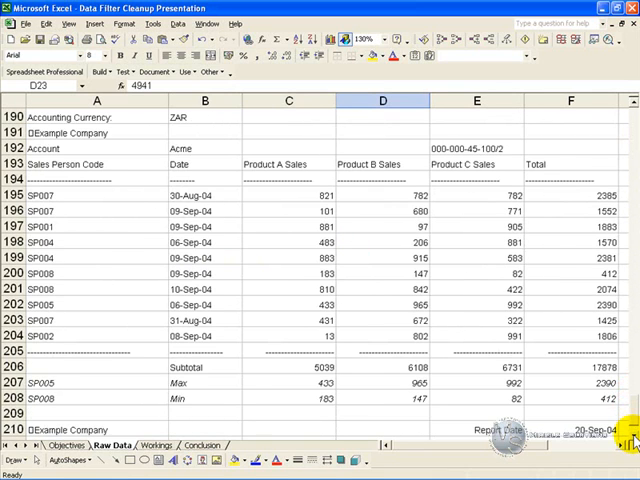
pyautogui.scroll(-3)
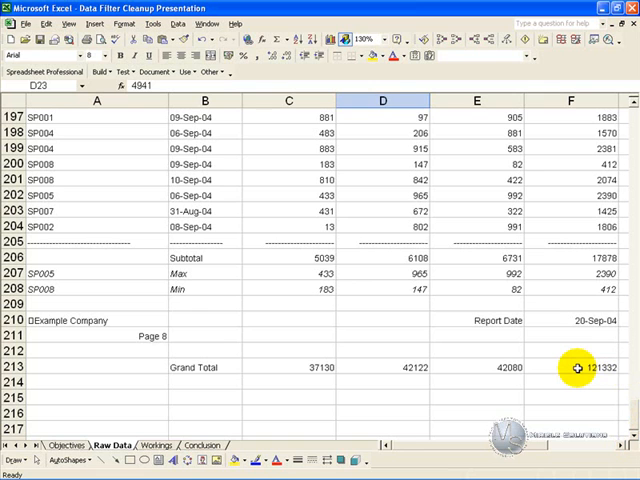
# Copy the whole Raw Data sheet onto Workings, confirming it ends with the 121332 total.
pyautogui.click(562, 364)
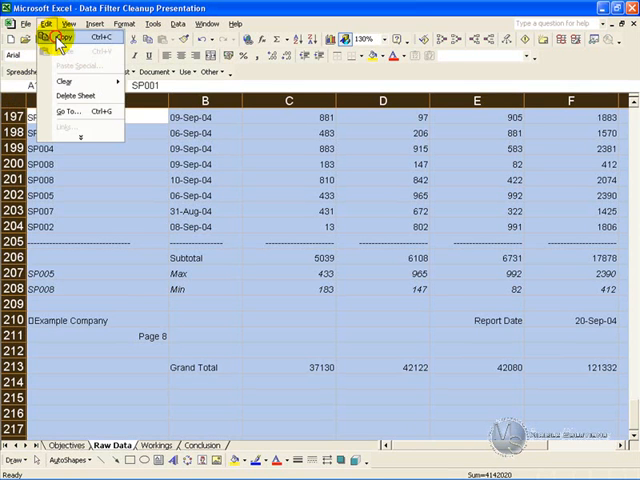
pyautogui.click(71, 38)
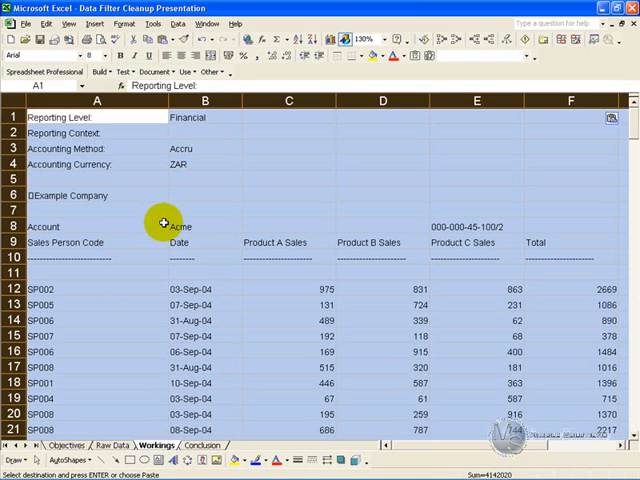
pyautogui.moveTo(263, 198)
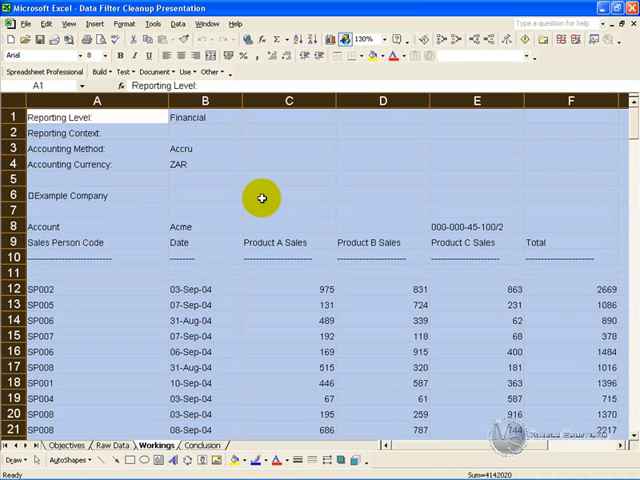
pyautogui.moveTo(145, 133)
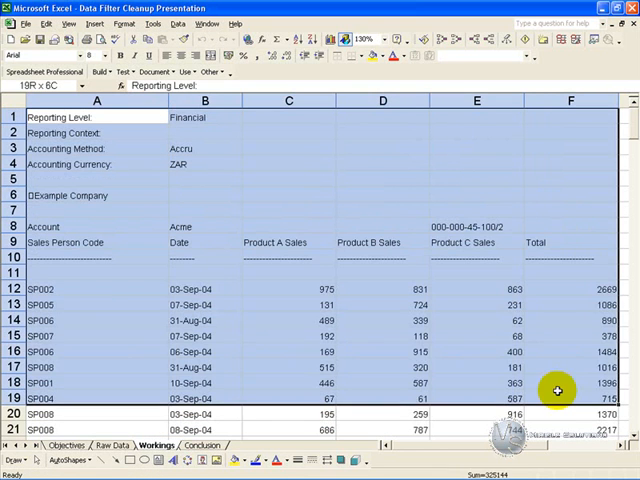
pyautogui.scroll(-3)
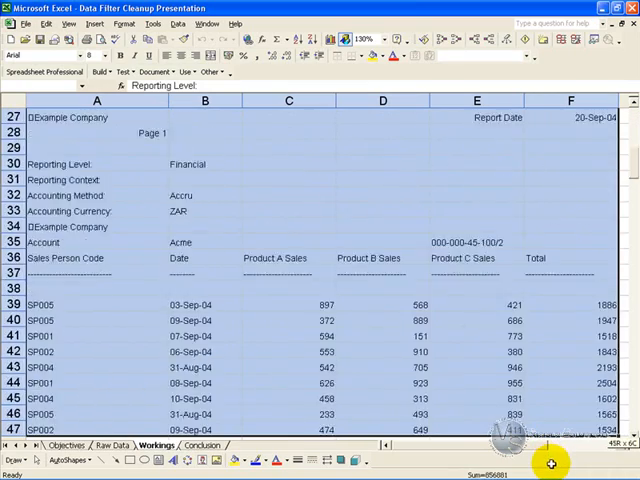
pyautogui.scroll(-3)
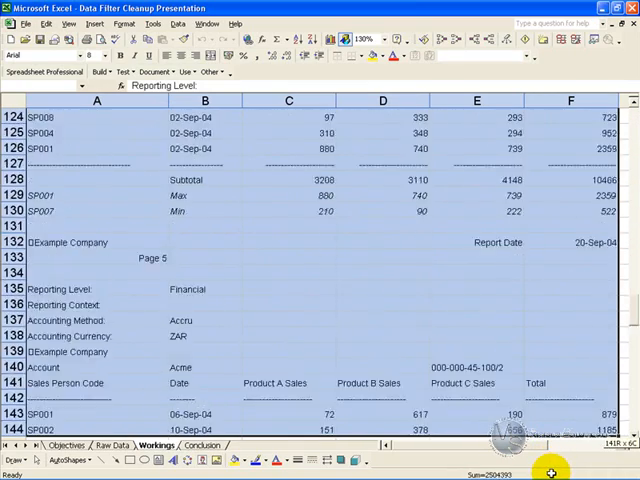
pyautogui.scroll(-3)
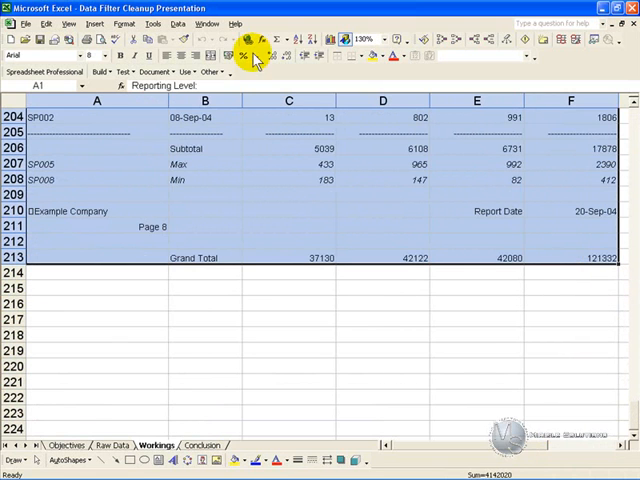
# Apply AutoFilter to the pasted Workings data, then deselect the sheet-wide selection.
pyautogui.click(186, 23)
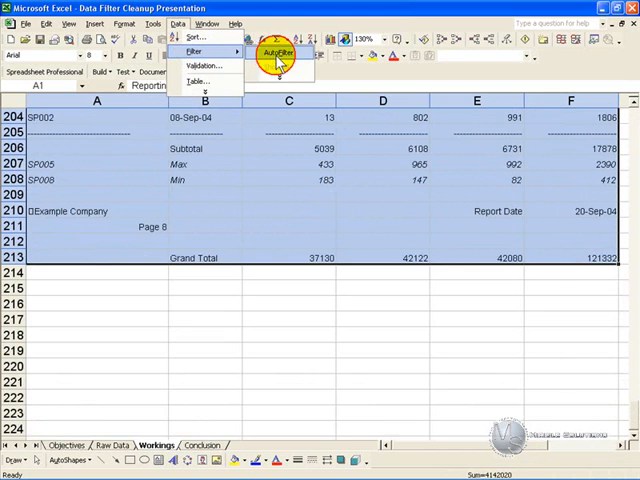
pyautogui.click(278, 54)
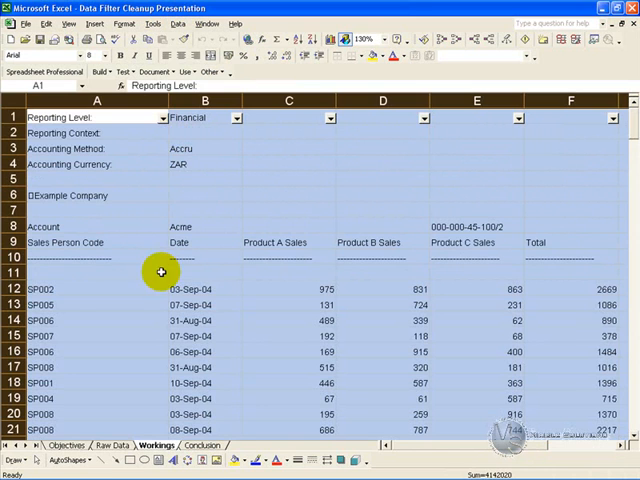
pyautogui.click(96, 271)
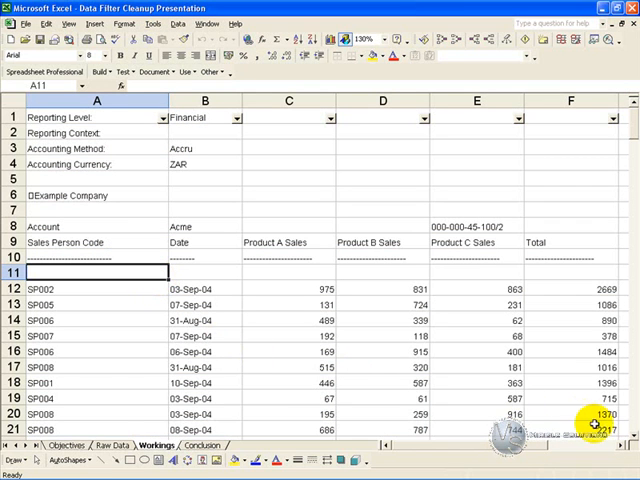
pyautogui.scroll(-3)
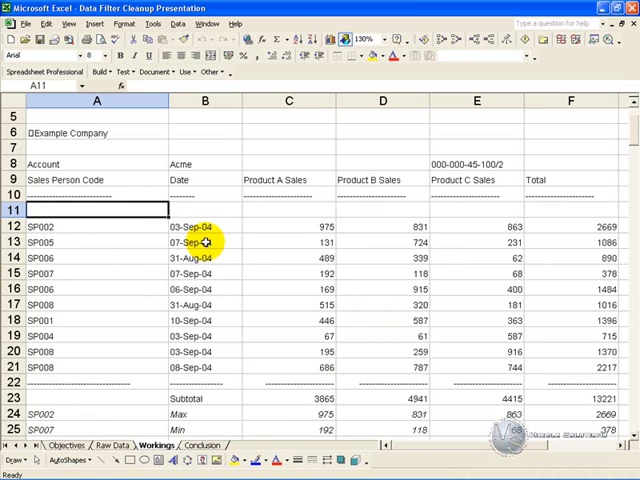
pyautogui.moveTo(157, 301)
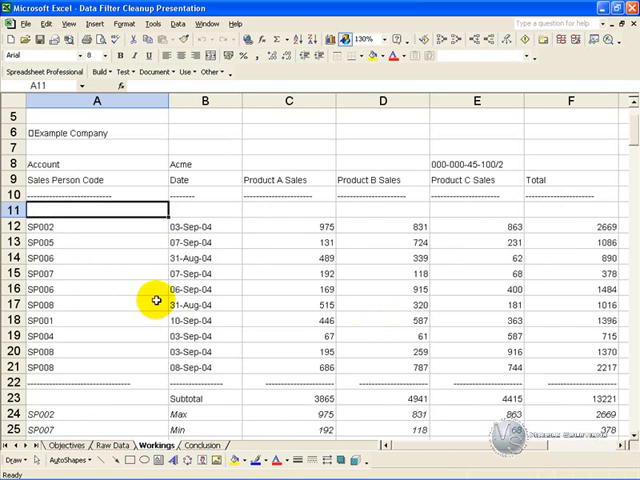
pyautogui.moveTo(162, 403)
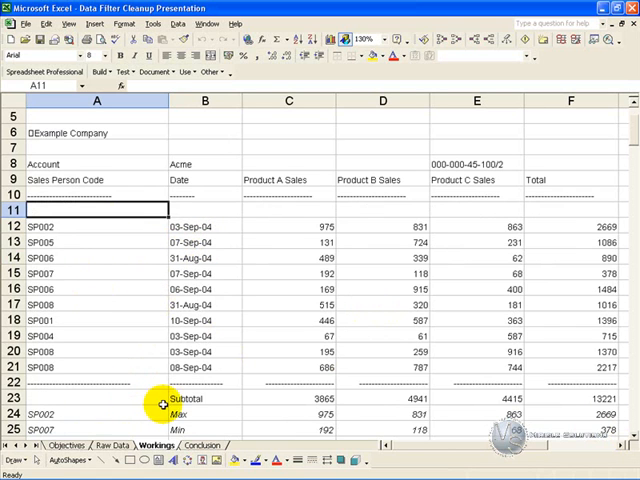
pyautogui.moveTo(631, 115)
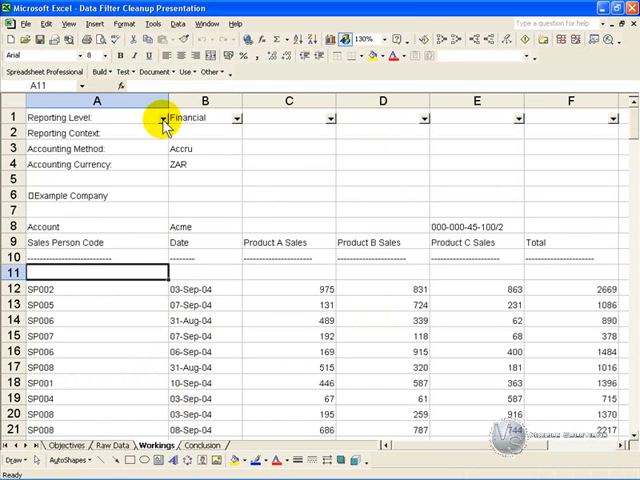
# Filter Reporting Level to the dashed separator rows, delete them, and restore (All).
pyautogui.click(164, 118)
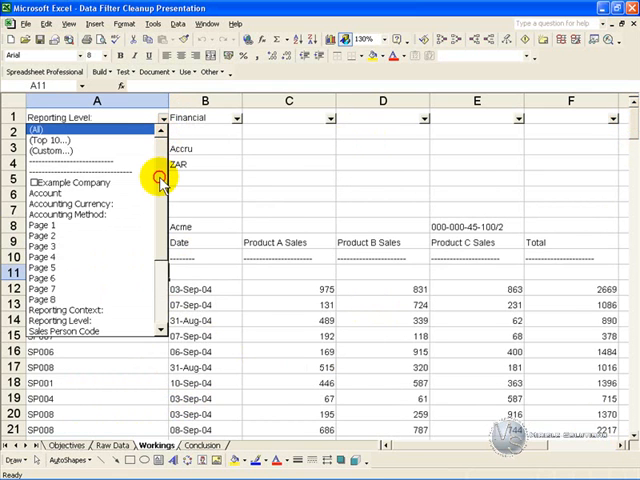
pyautogui.scroll(-3)
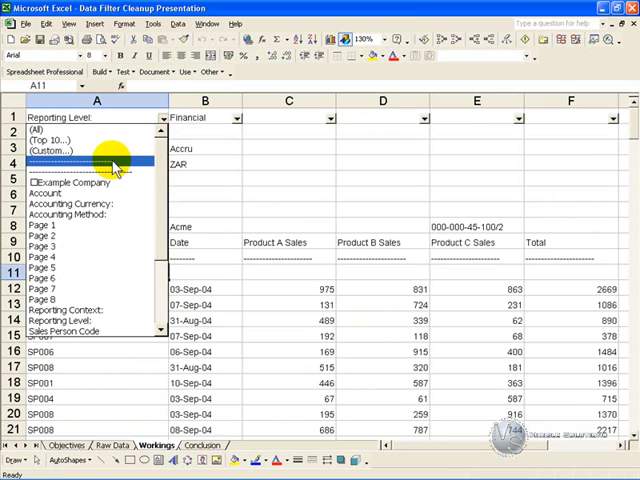
pyautogui.click(90, 159)
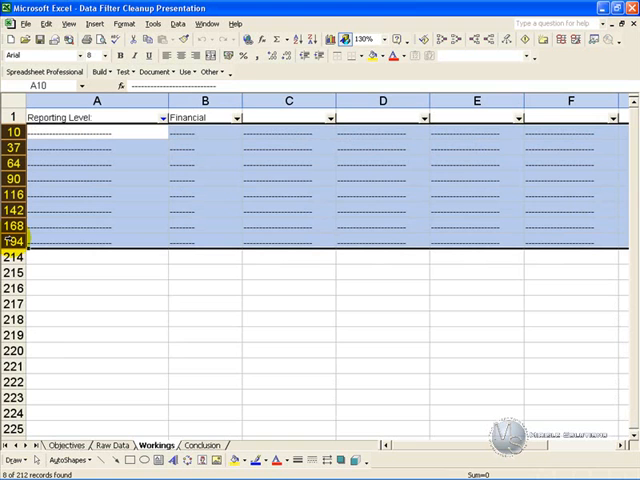
pyautogui.rightClick(16, 242)
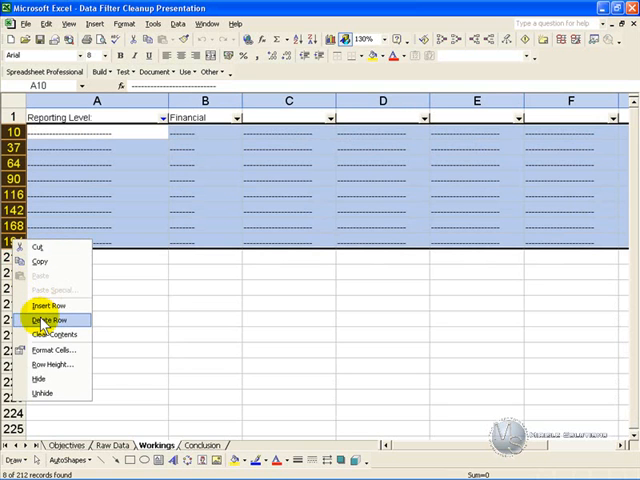
pyautogui.click(49, 319)
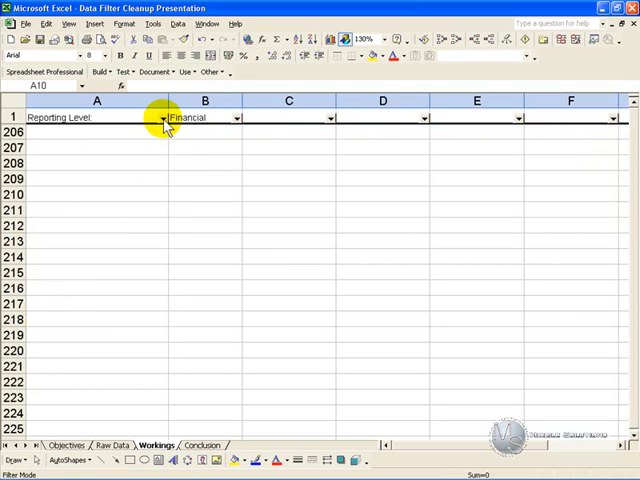
pyautogui.click(160, 117)
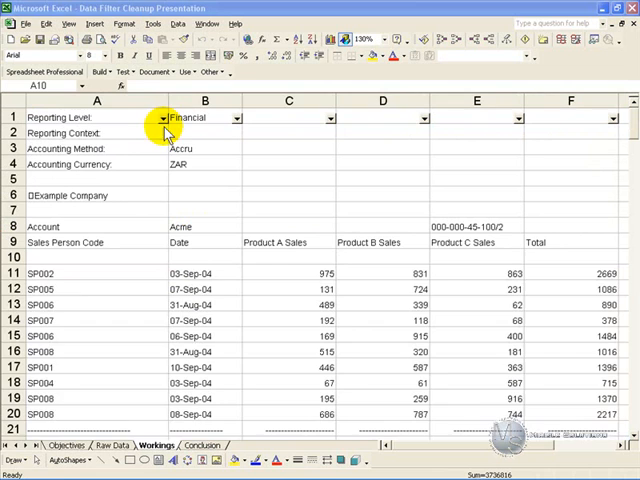
# Custom-filter Reporting Level to equals dashes Or equals Example Company, showing 24 of 204 records.
pyautogui.click(160, 118)
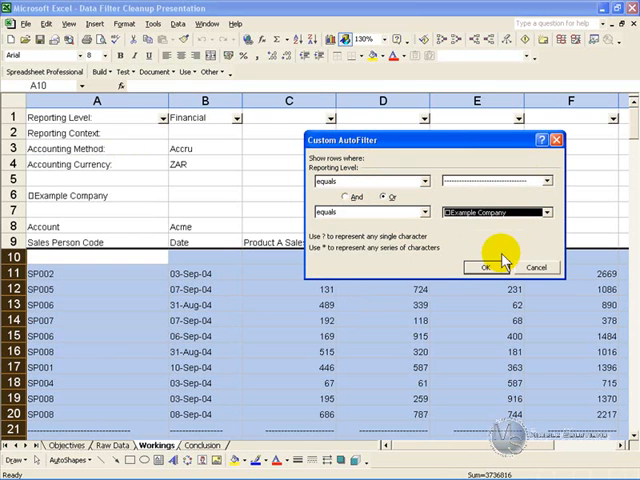
pyautogui.click(487, 267)
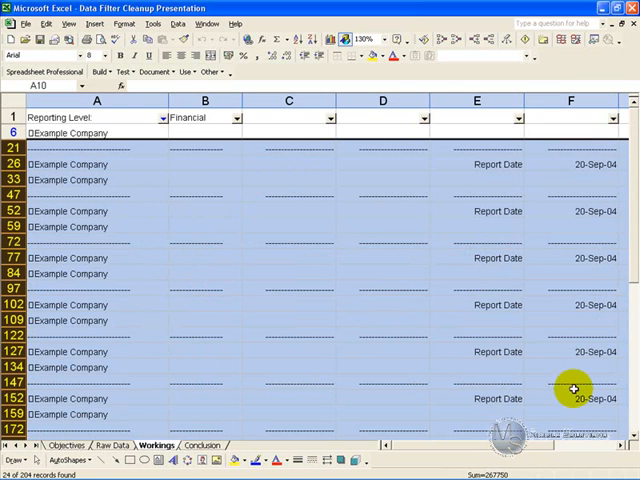
# Delete the filtered dashed and Example Company rows and reset Reporting Level to (All).
pyautogui.scroll(-3)
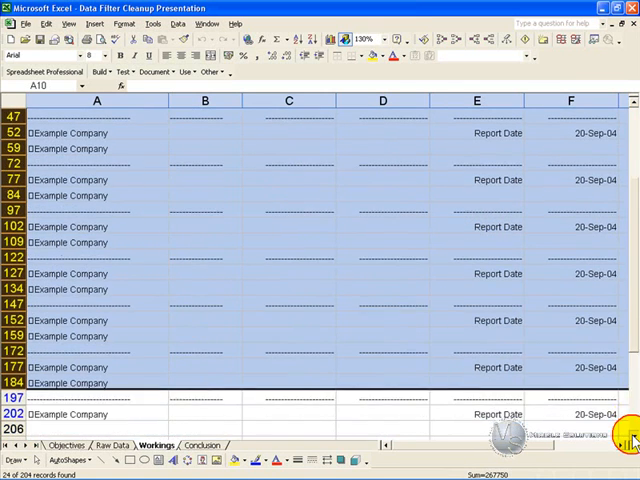
pyautogui.scroll(-3)
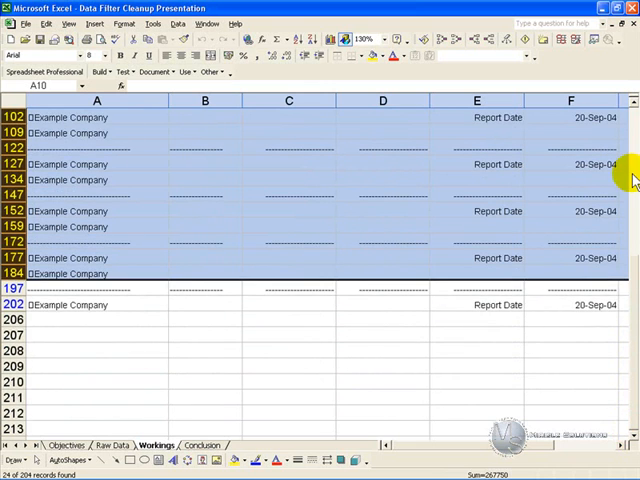
pyautogui.scroll(3)
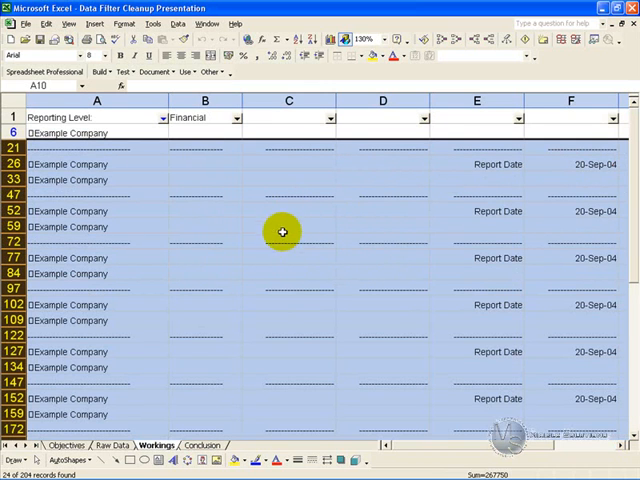
pyautogui.moveTo(278, 243)
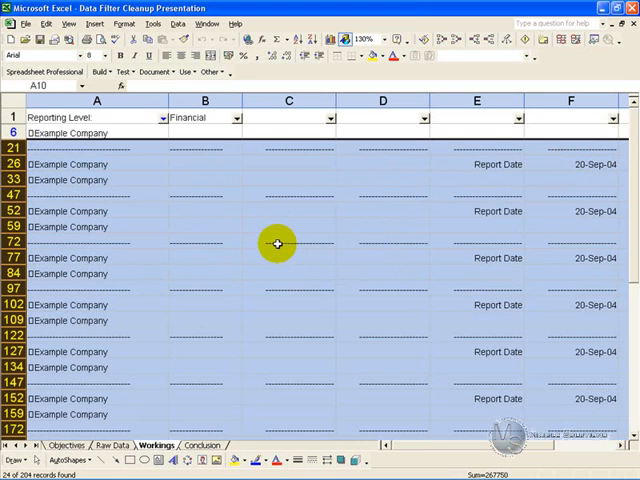
pyautogui.moveTo(273, 243)
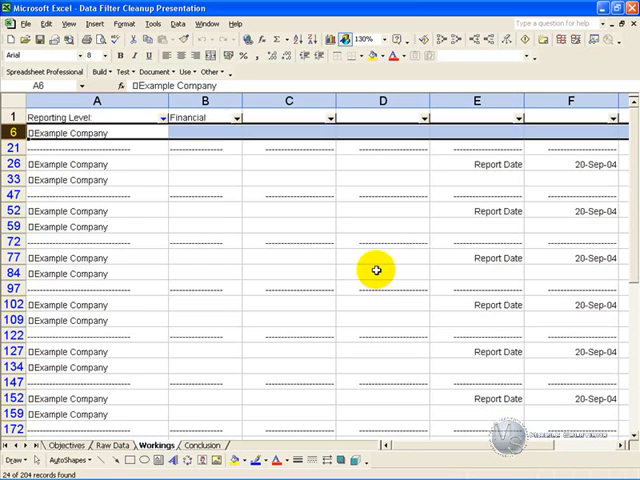
pyautogui.scroll(-3)
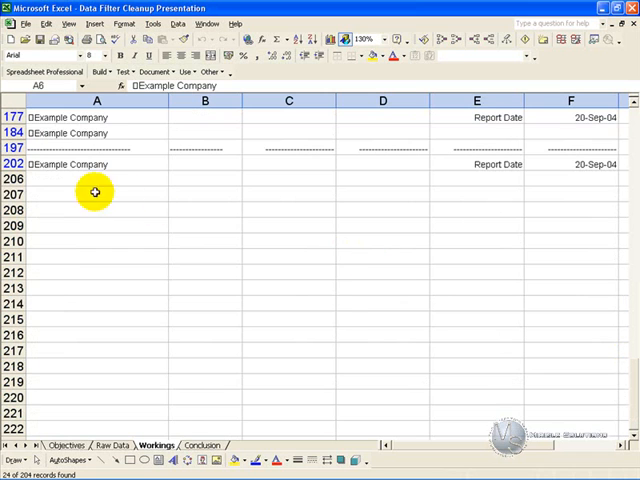
pyautogui.rightClick(18, 164)
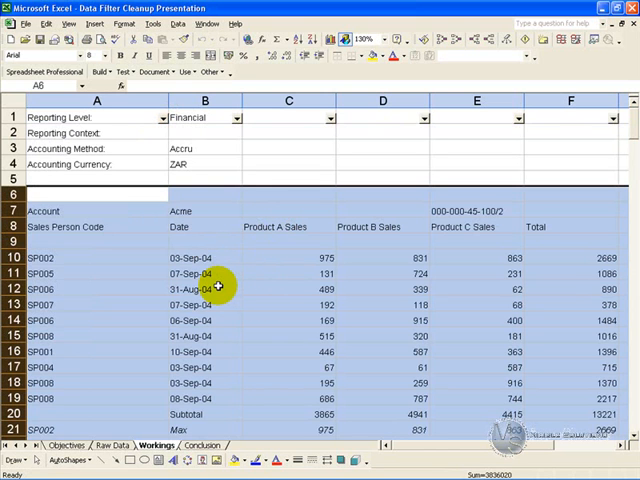
pyautogui.click(158, 118)
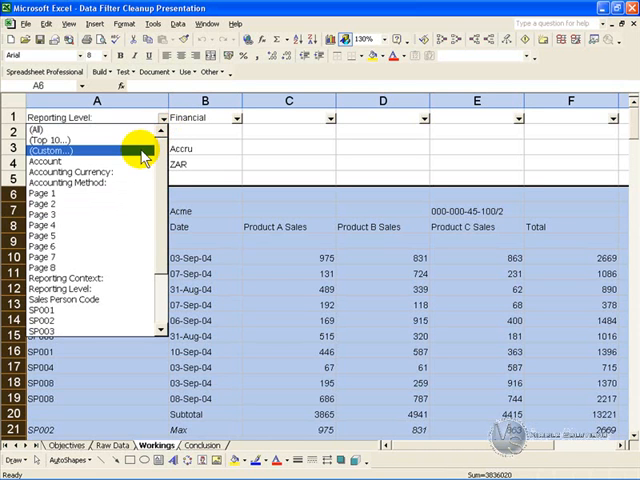
pyautogui.moveTo(118, 205)
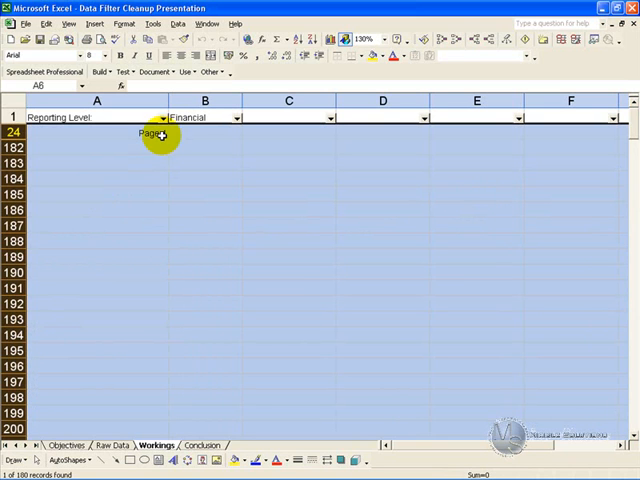
pyautogui.moveTo(162, 120)
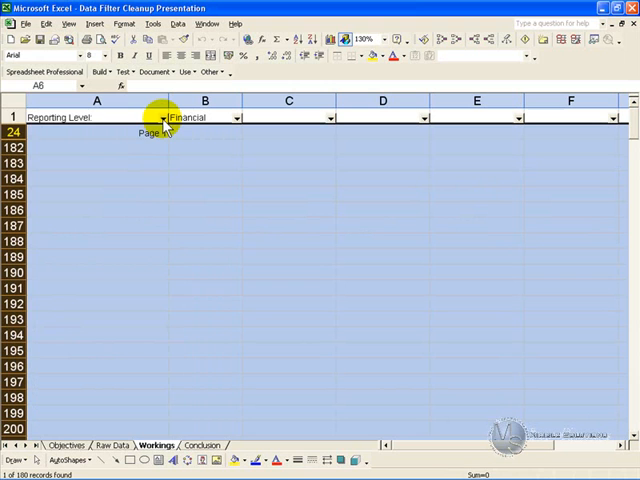
# Custom-filter Reporting Level to rows containing 'Page', showing 8 of 180 records.
pyautogui.click(160, 117)
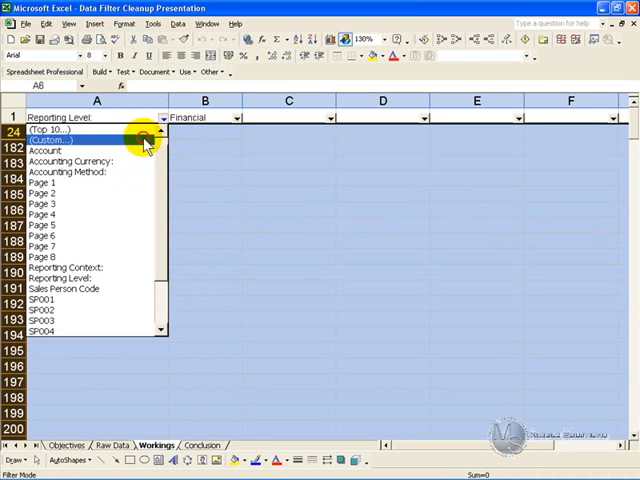
pyautogui.click(60, 141)
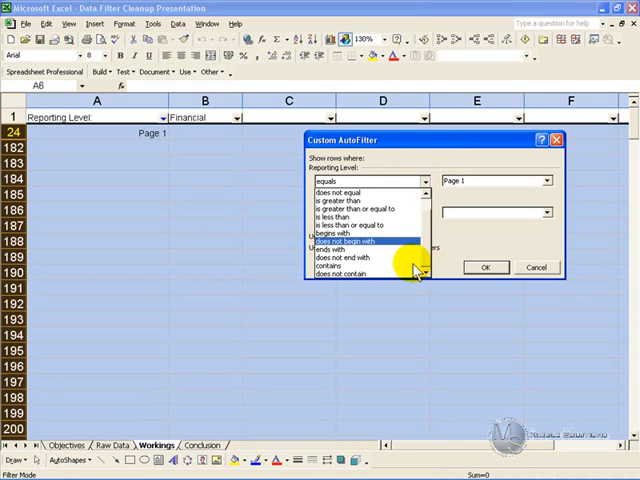
pyautogui.click(358, 266)
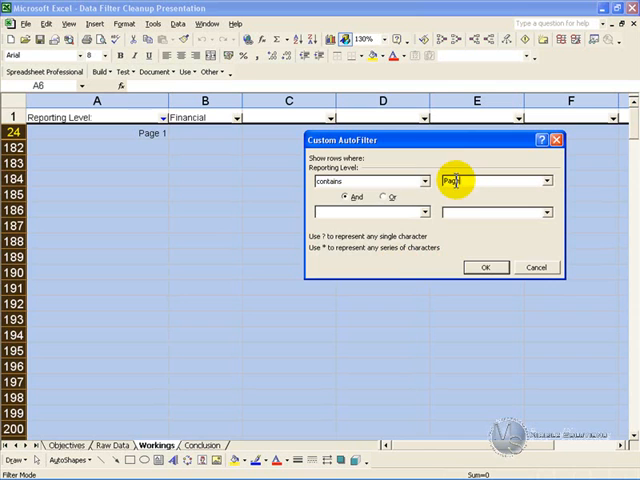
pyautogui.click(485, 267)
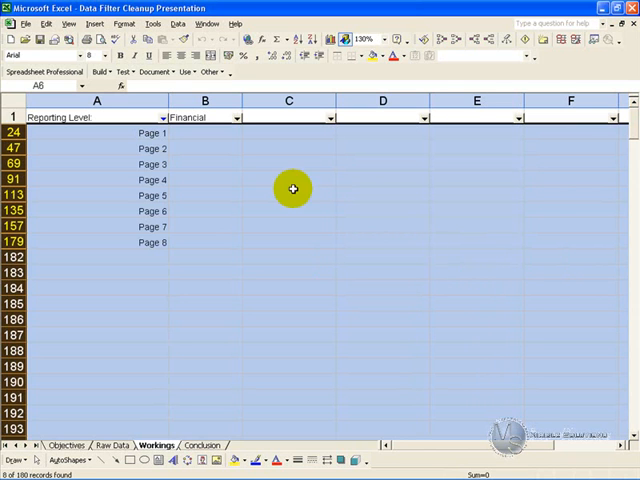
pyautogui.moveTo(60, 211)
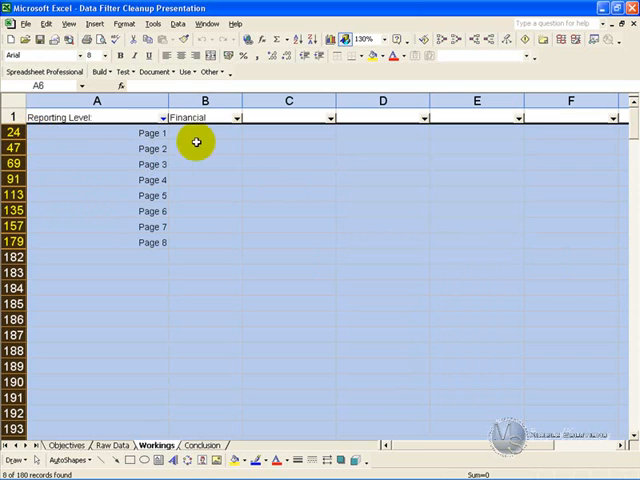
pyautogui.moveTo(57, 129)
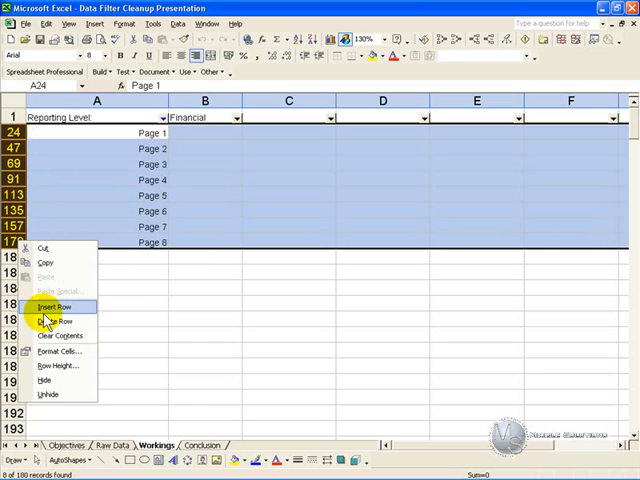
# Delete the eight Page rows, then deselect and scroll through the restored report.
pyautogui.click(58, 321)
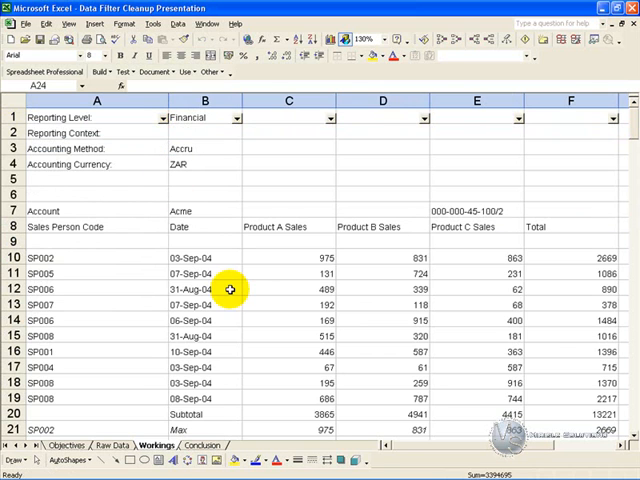
pyautogui.click(204, 148)
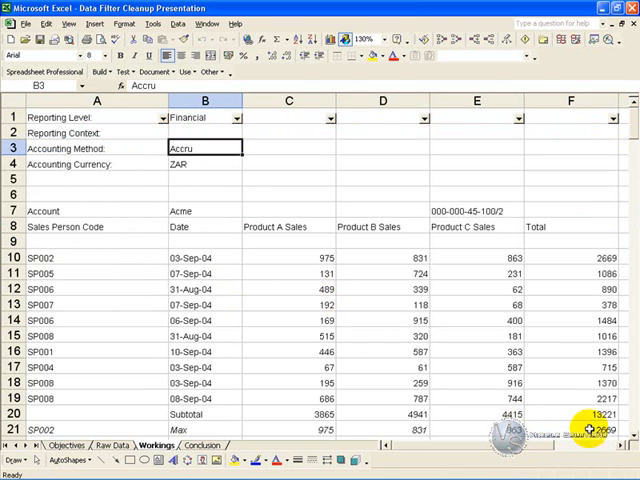
pyautogui.scroll(-3)
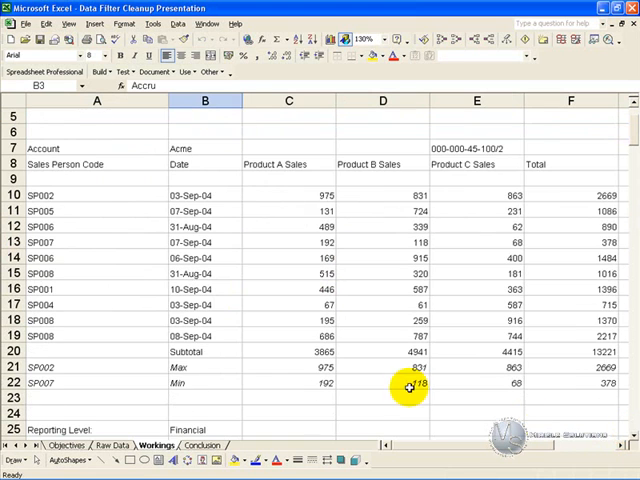
pyautogui.moveTo(207, 369)
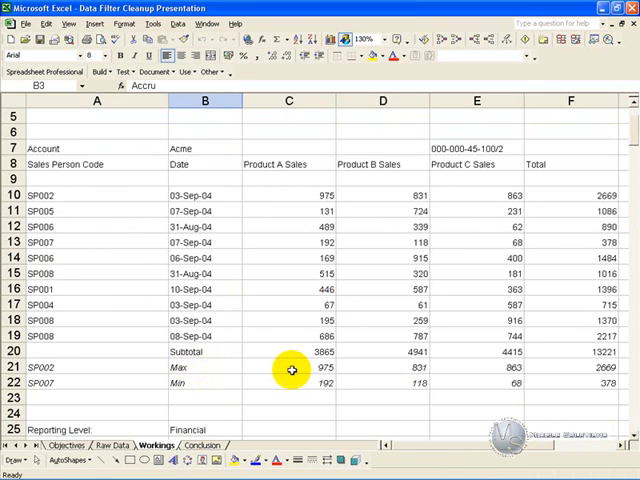
pyautogui.moveTo(310, 277)
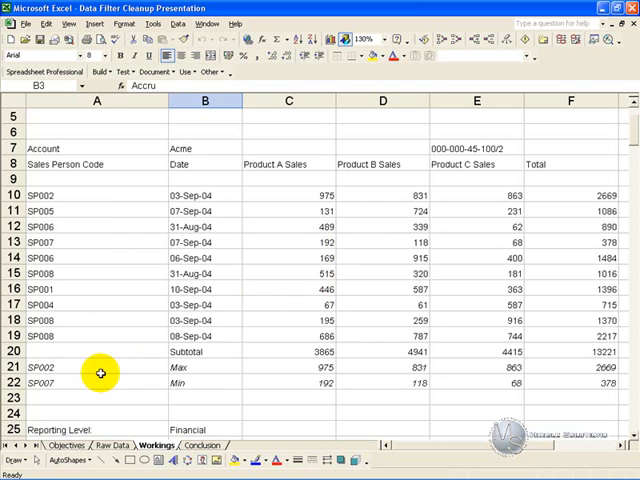
pyautogui.moveTo(90, 302)
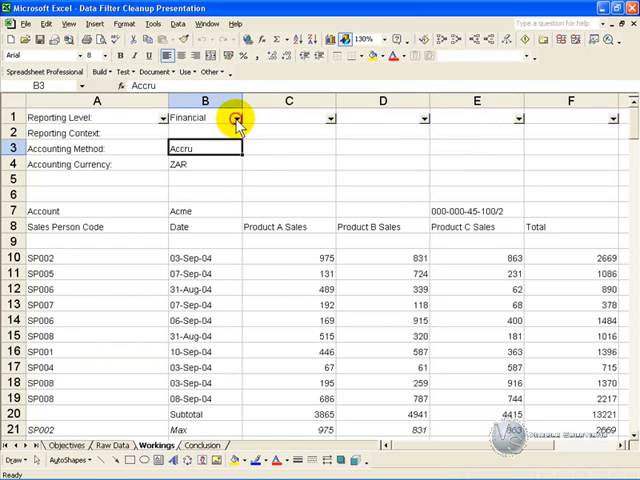
# Filter the Financial column to Min and delete the eight Min rows.
pyautogui.click(237, 118)
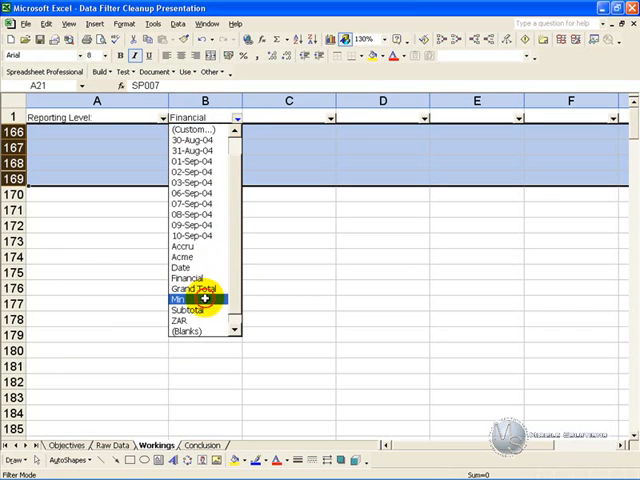
pyautogui.click(178, 299)
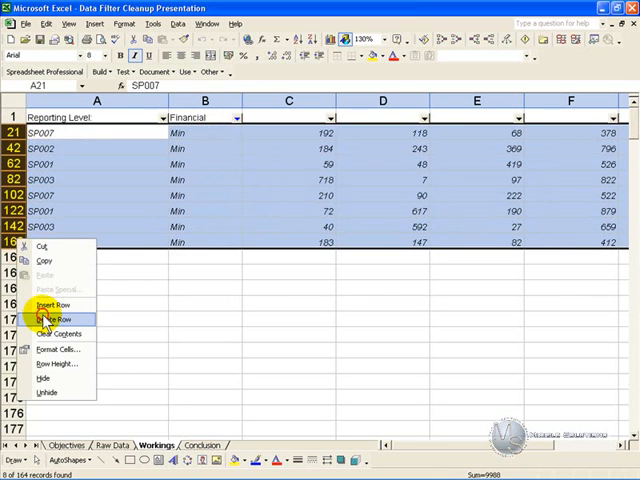
pyautogui.click(237, 117)
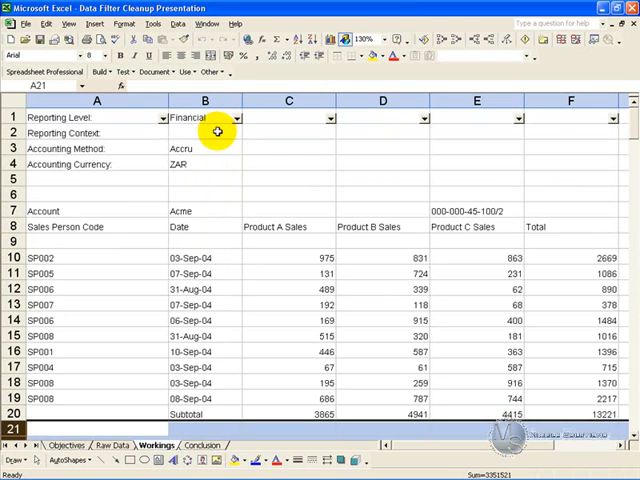
pyautogui.moveTo(330, 246)
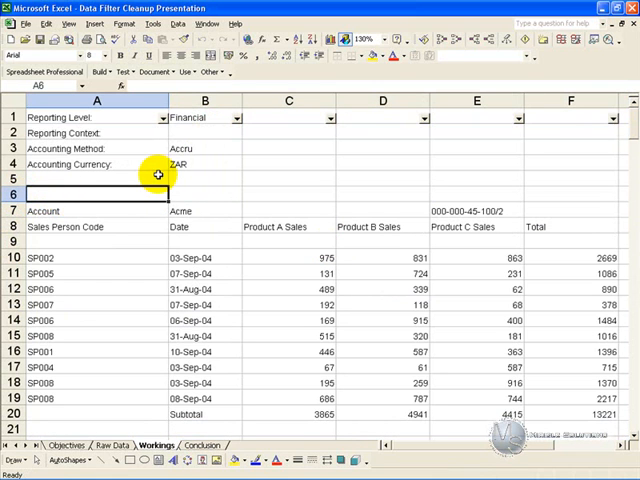
# Set both the Reporting Level and Financial AutoFilters to (Blanks).
pyautogui.click(160, 117)
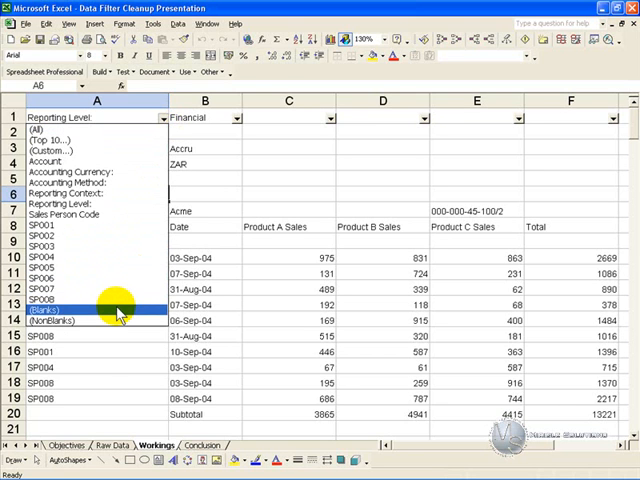
pyautogui.click(55, 311)
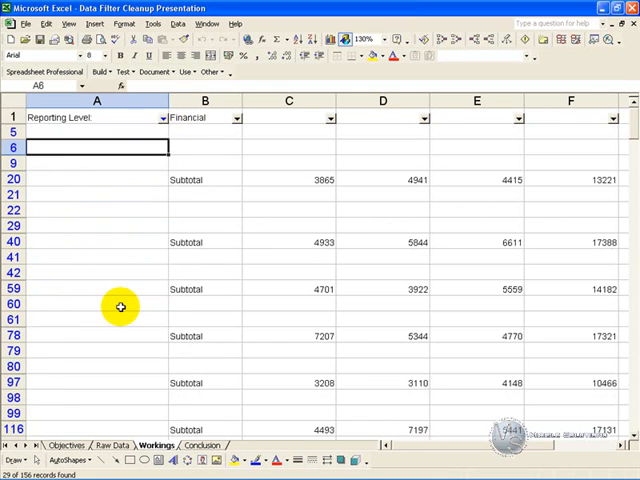
pyautogui.moveTo(142, 134)
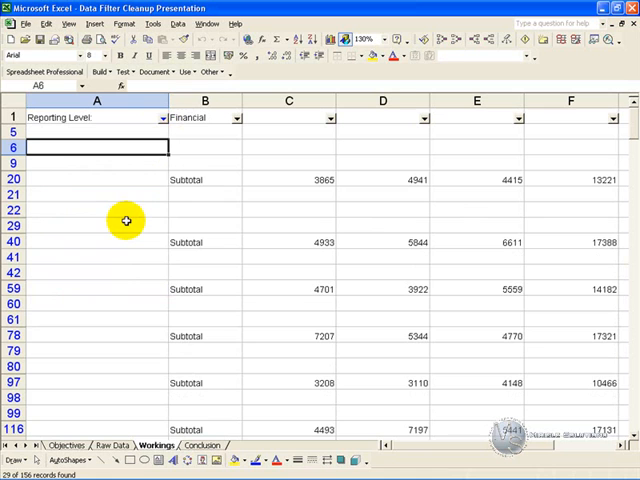
pyautogui.moveTo(205, 179)
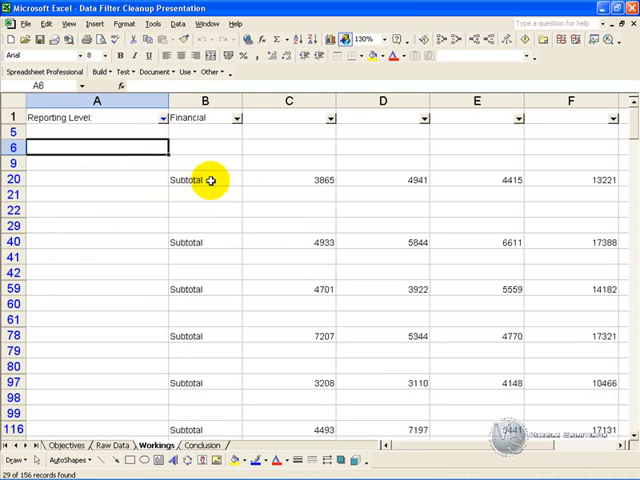
pyautogui.moveTo(237, 118)
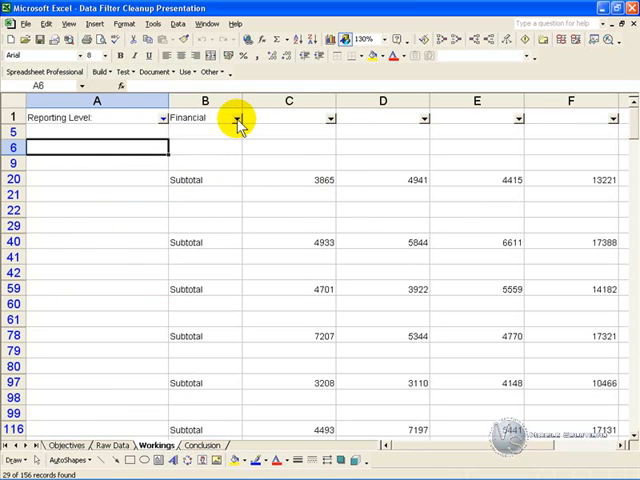
pyautogui.click(237, 117)
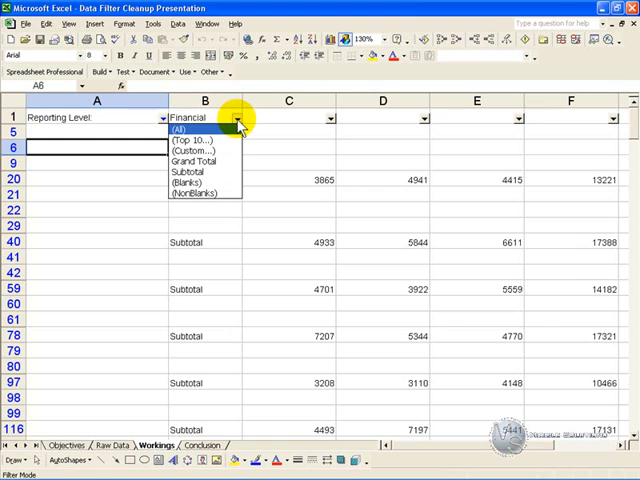
pyautogui.moveTo(200, 185)
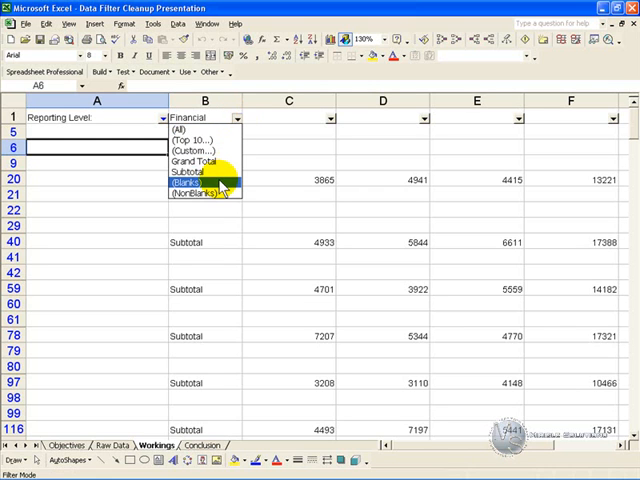
pyautogui.click(189, 182)
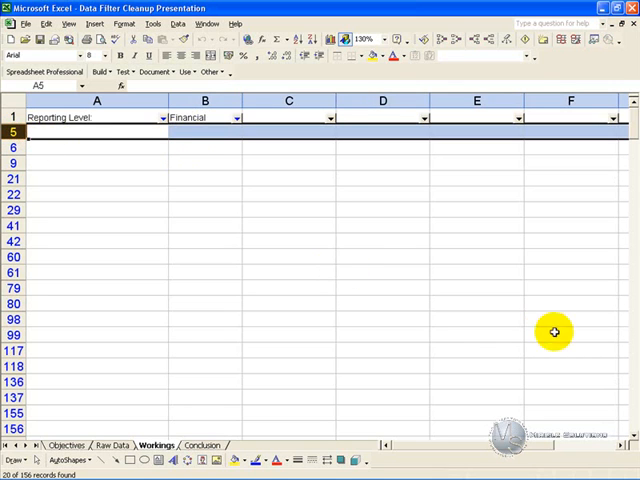
pyautogui.scroll(-3)
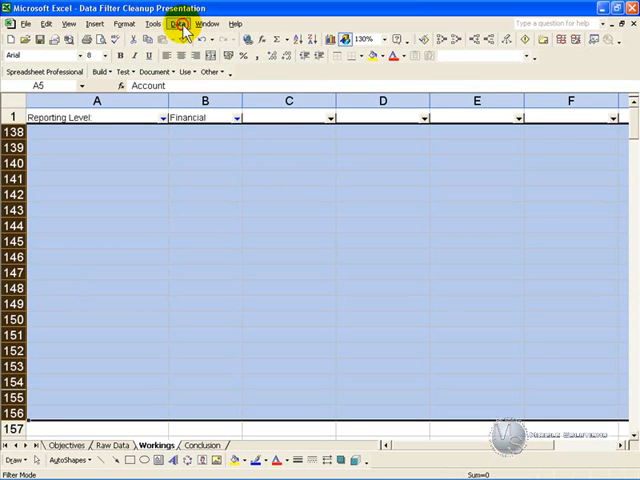
# Clear the filters with Show All so every Workings row is visible again.
pyautogui.click(178, 19)
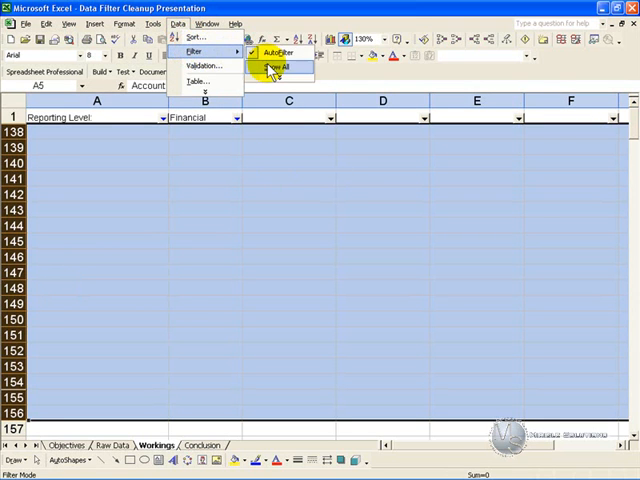
pyautogui.click(283, 67)
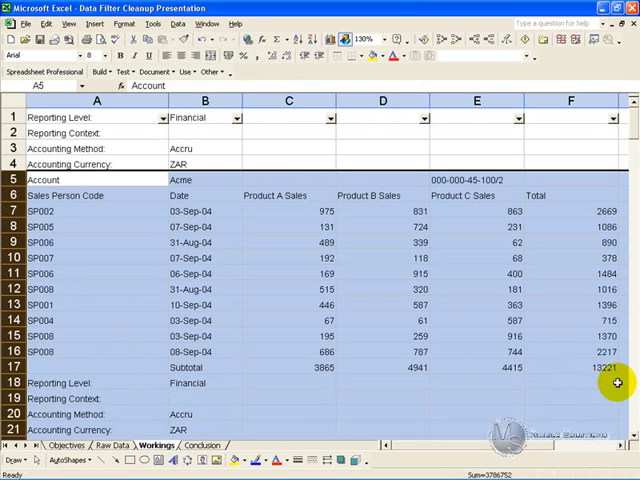
pyautogui.scroll(-3)
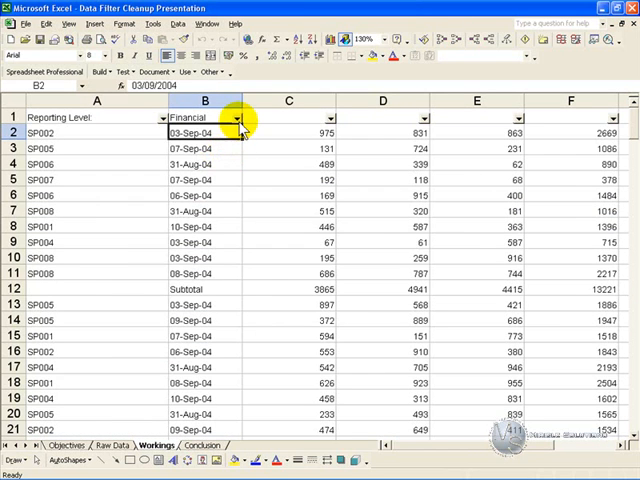
# Filter the Financial column to Subtotal and delete the eight Subtotal rows.
pyautogui.click(234, 117)
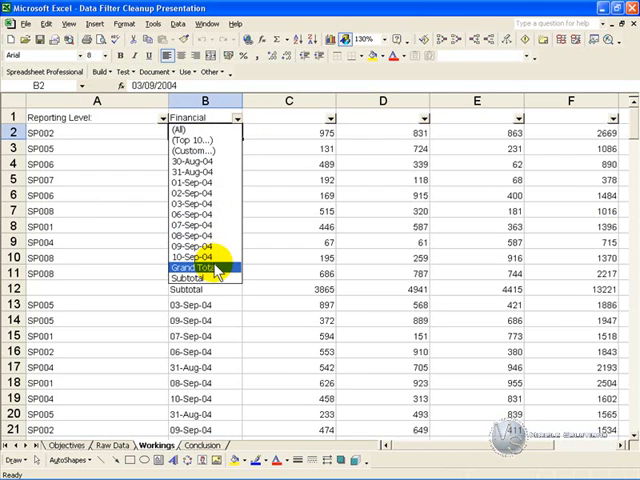
pyautogui.click(200, 268)
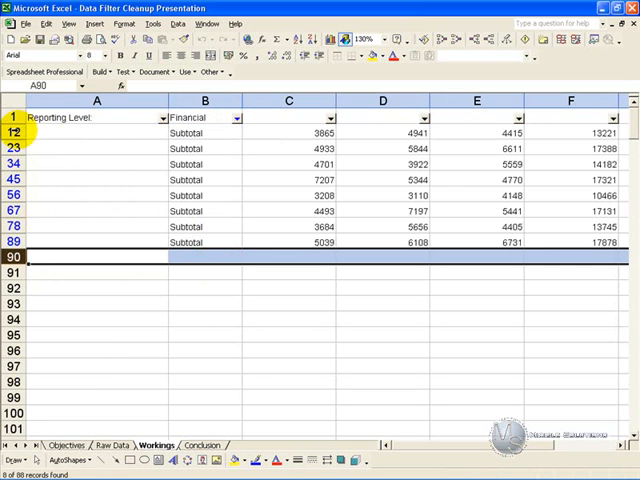
pyautogui.rightClick(14, 242)
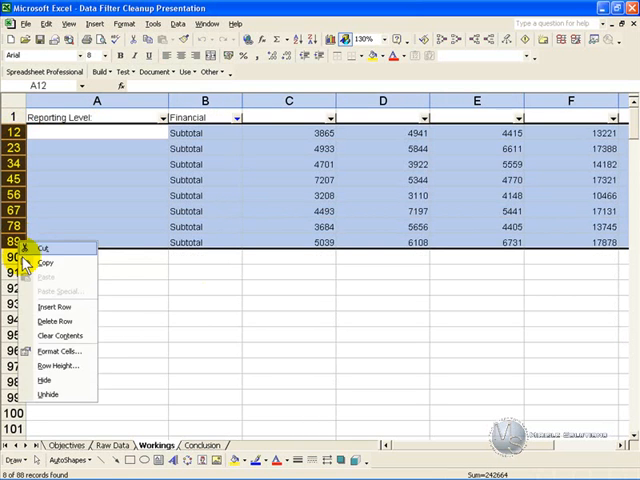
pyautogui.click(56, 321)
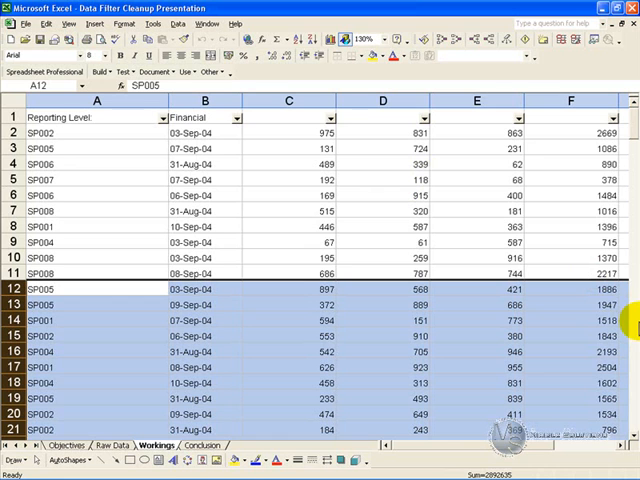
# Total column F at 121332 and confirm it matches the Raw Data Grand Total.
pyautogui.scroll(-3)
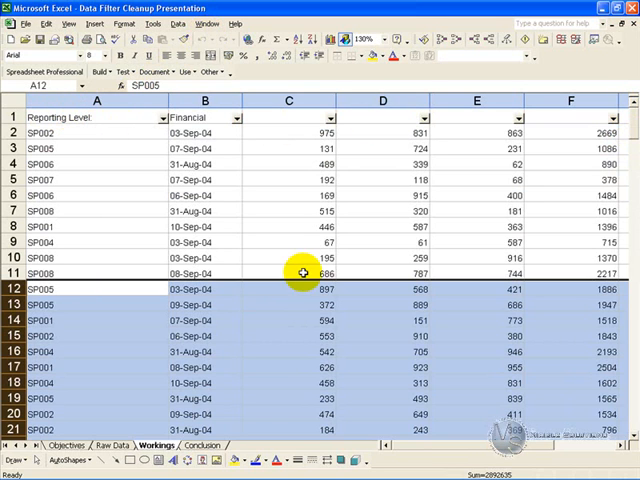
pyautogui.scroll(-3)
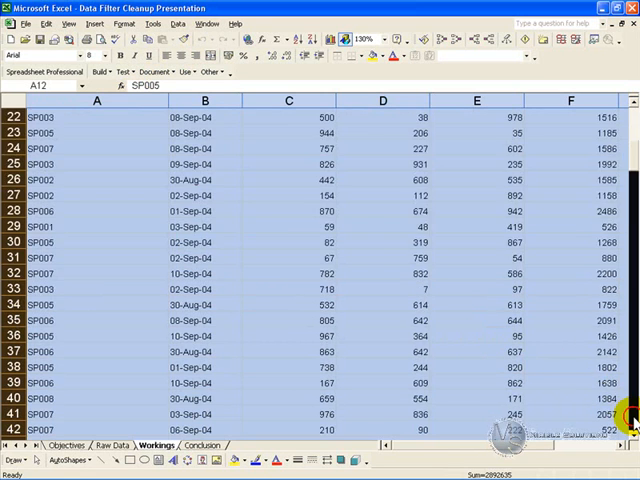
pyautogui.scroll(-3)
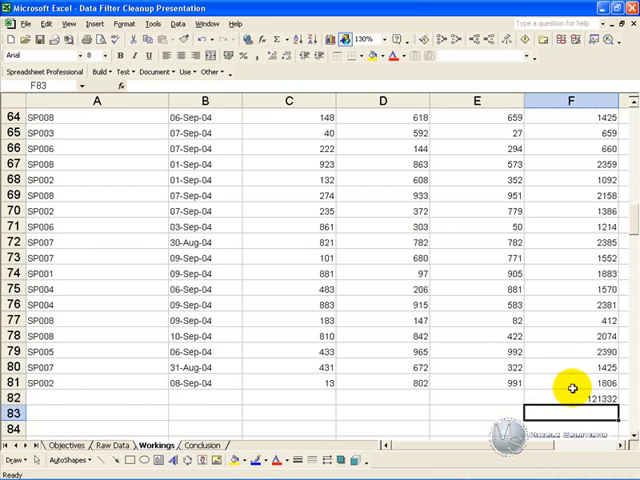
pyautogui.moveTo(420, 410)
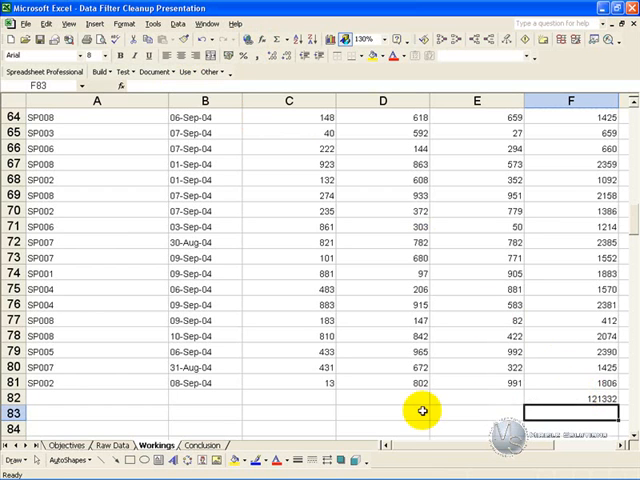
pyautogui.click(108, 447)
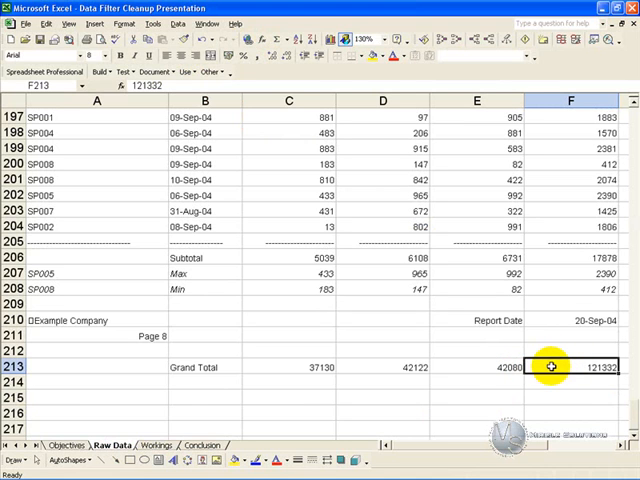
pyautogui.click(152, 446)
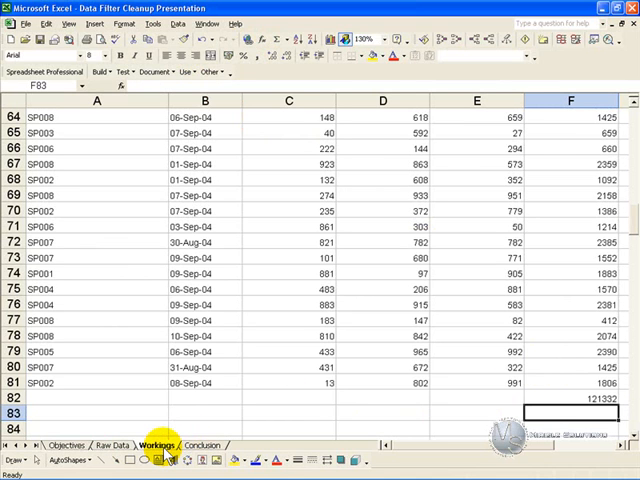